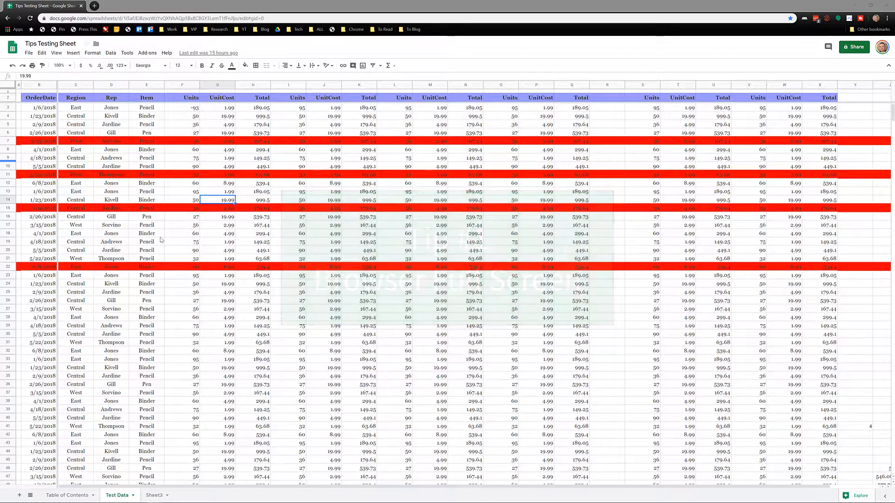
Switch Chrome to full-screen mode with F11 so browser tabs and bookmarks disappear
key(F11)
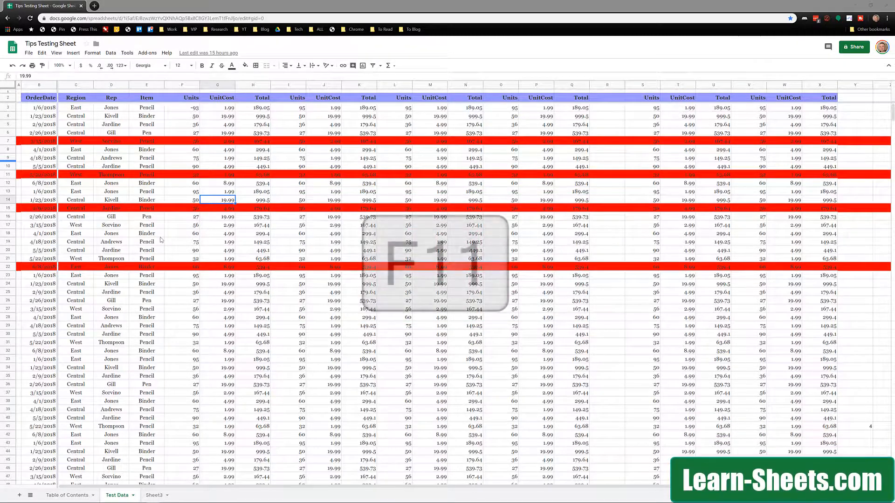
key(F11)
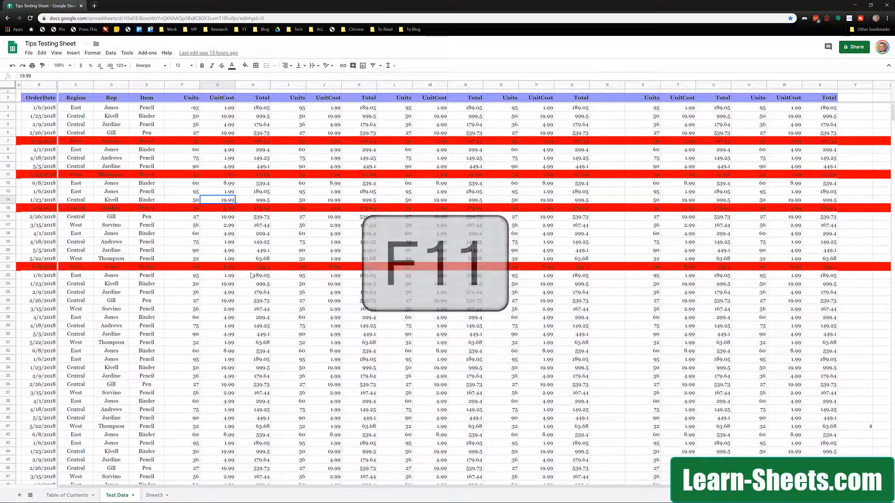
key(F11)
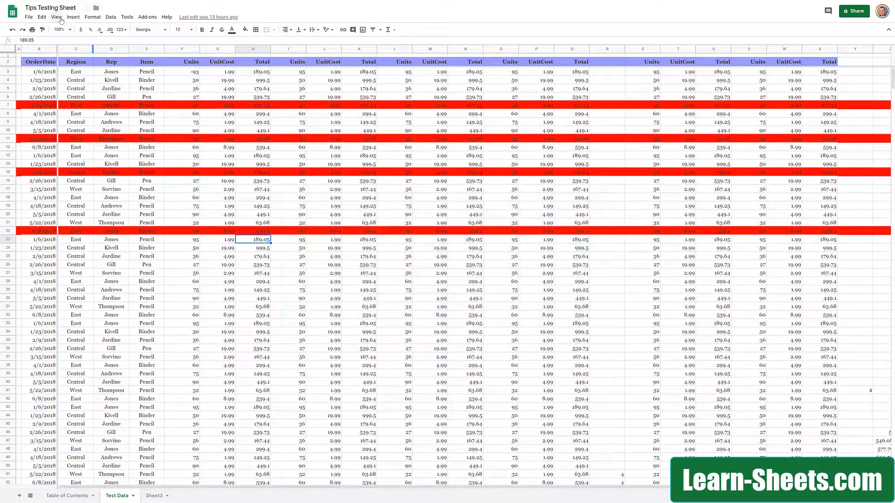
Set the sheet zoom to 90% from the View menu
click(57, 16)
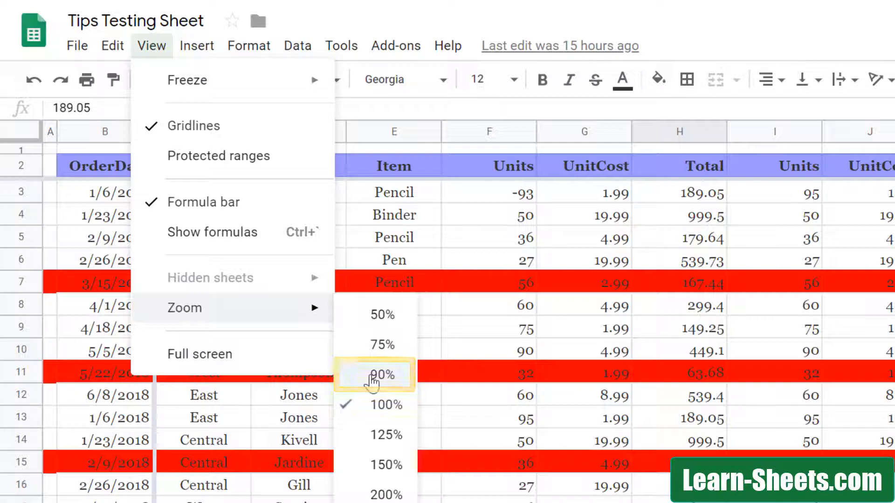
click(383, 375)
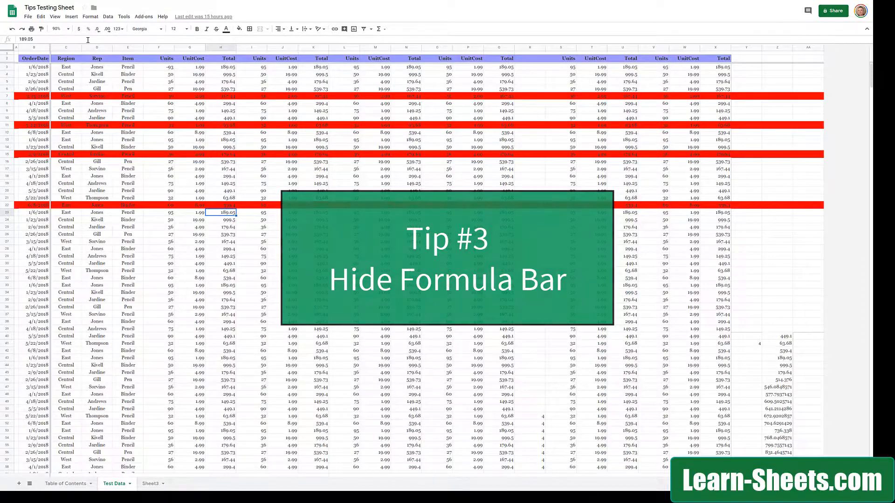
Turn off the formula bar from the View menu
click(124, 16)
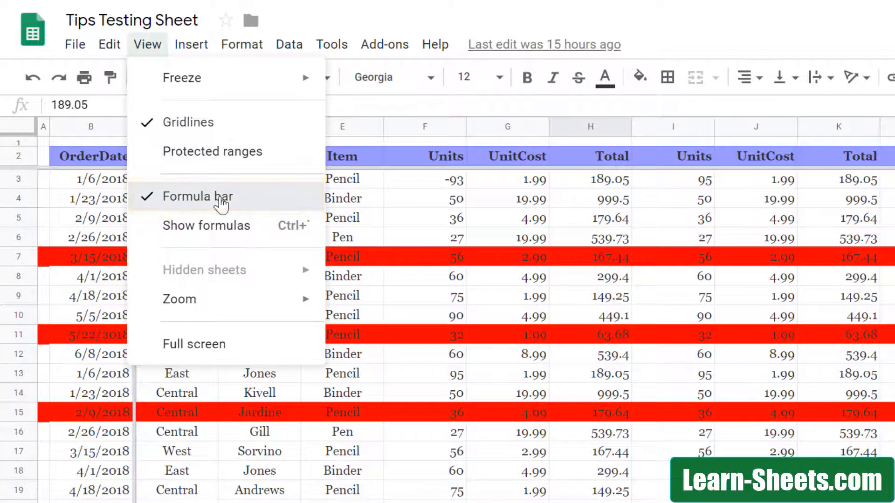
click(198, 196)
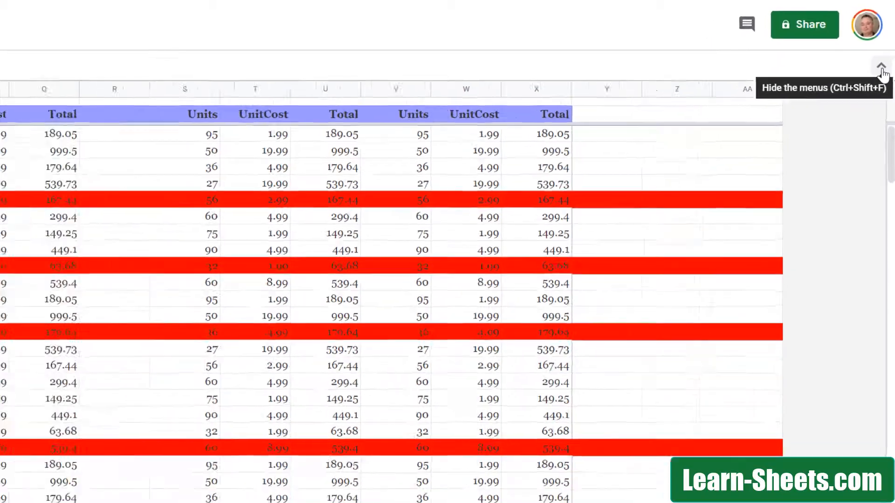
Collapse the menus and document title with the top-right up-arrow button
click(880, 67)
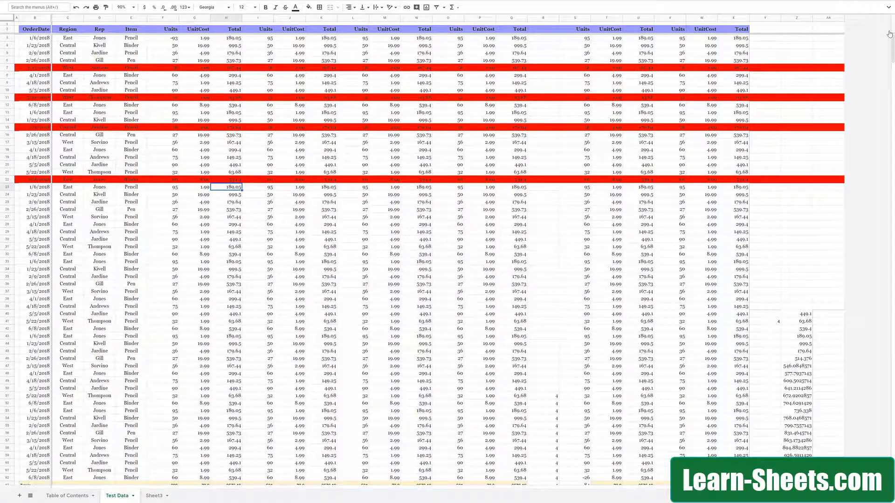
mouse_move(888, 9)
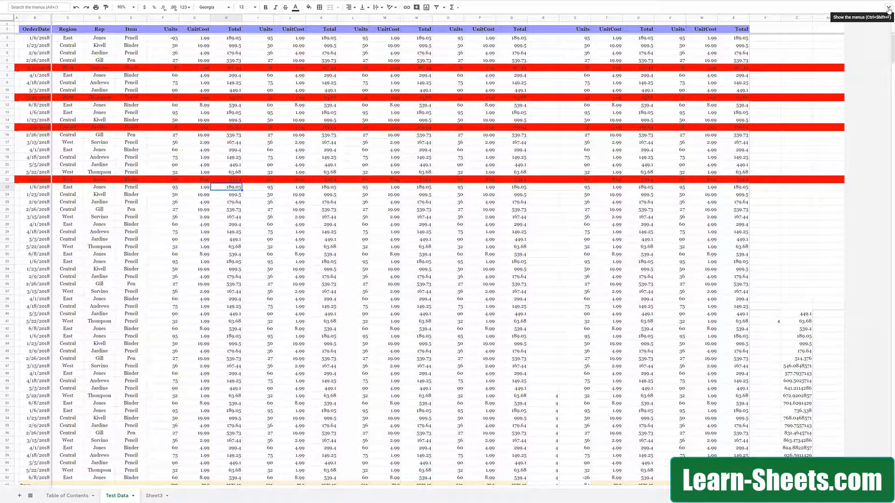
Bring the menus and document title back with the down-arrow button
click(888, 10)
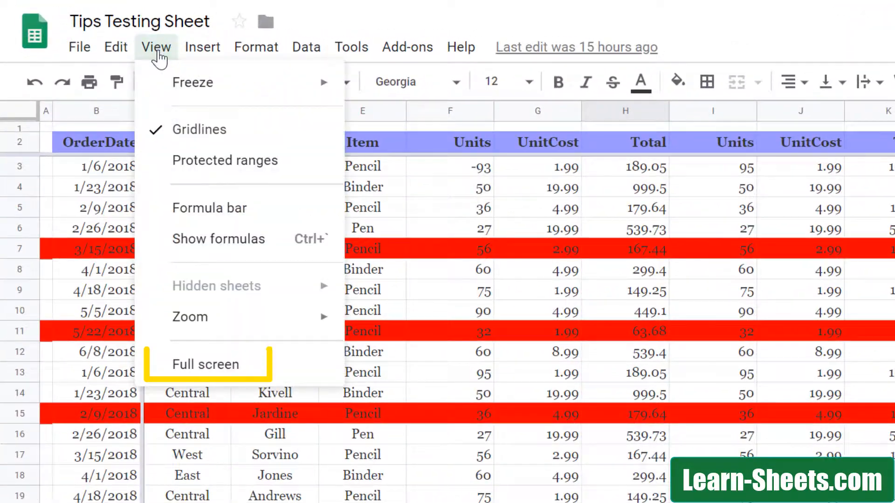
mouse_move(246, 289)
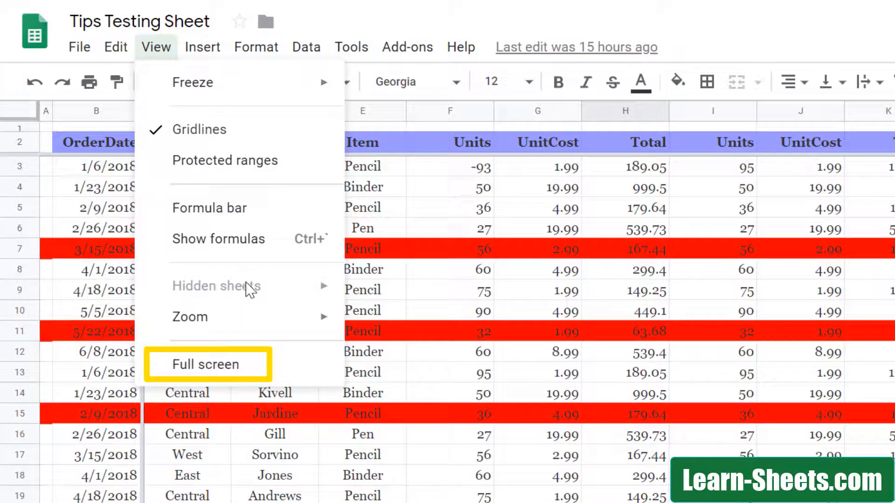